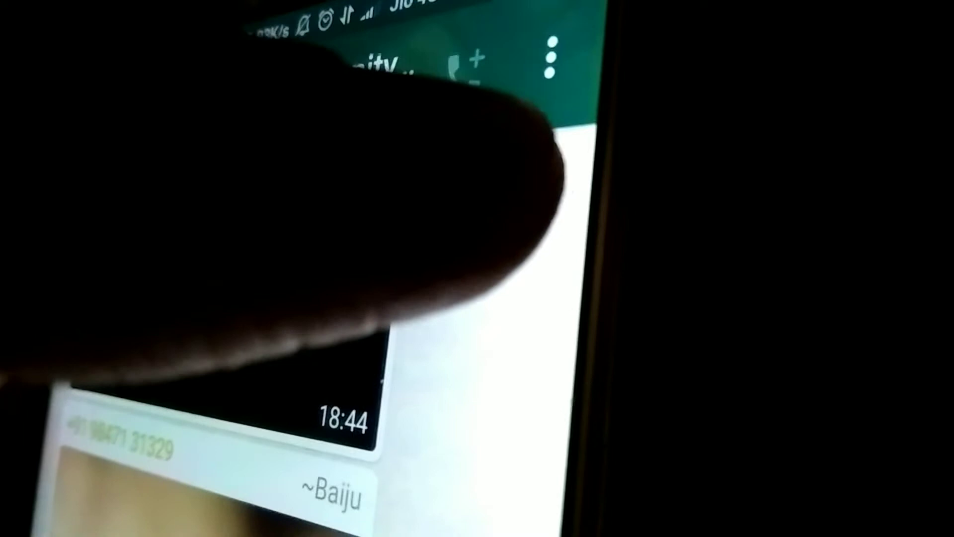
Reach the Clear chat confirmation for the group via the overflow menu, with Delete media checked
click(549, 55)
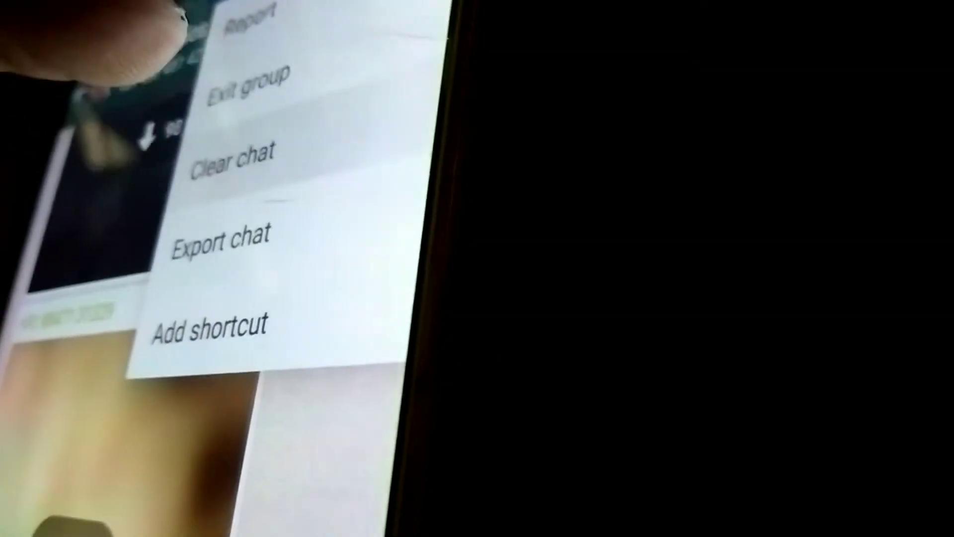
click(235, 152)
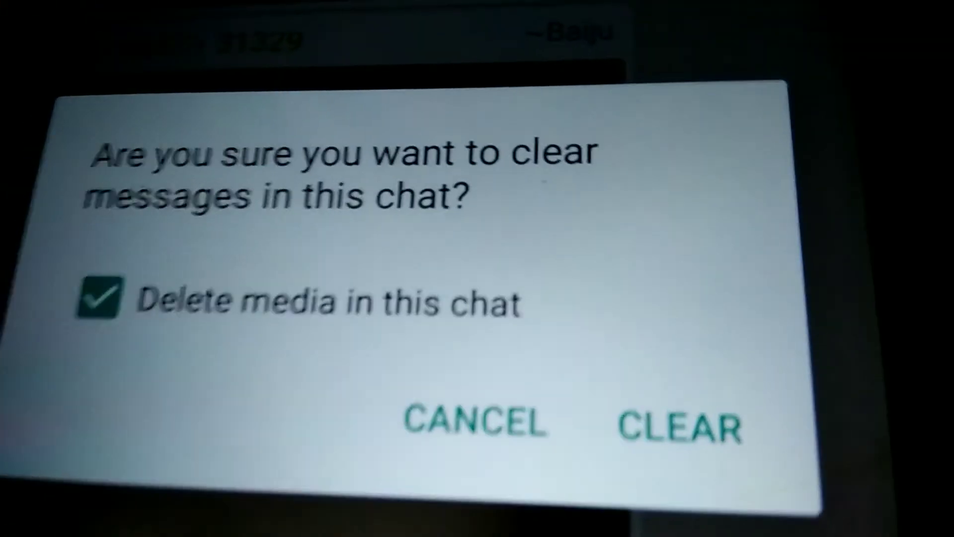